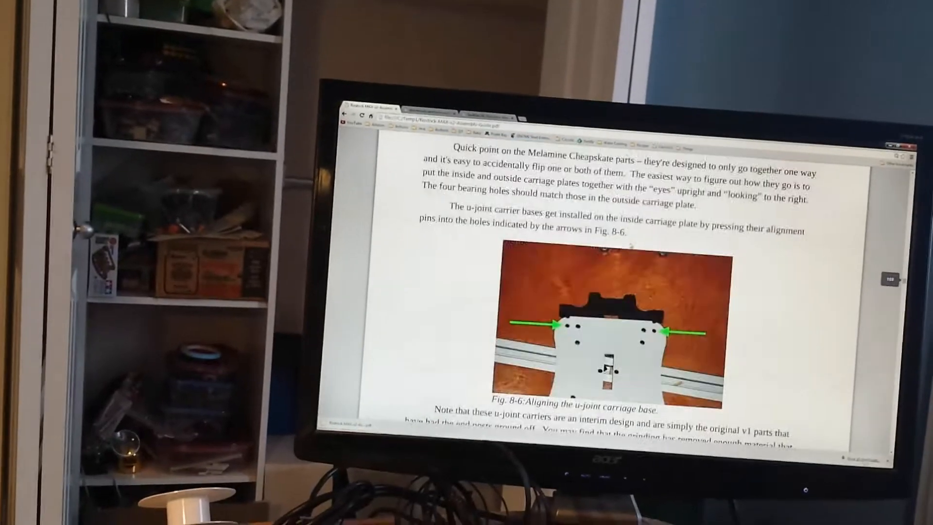
pyautogui.scroll(-3)
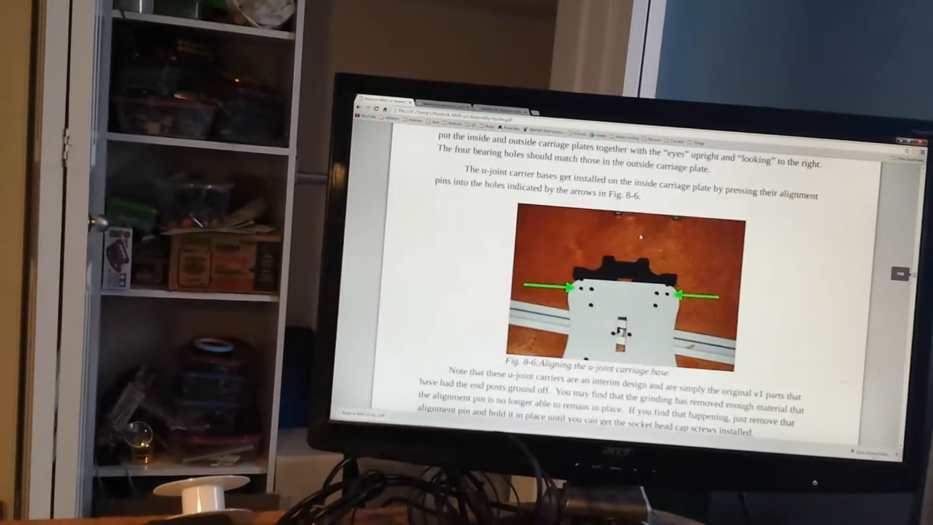